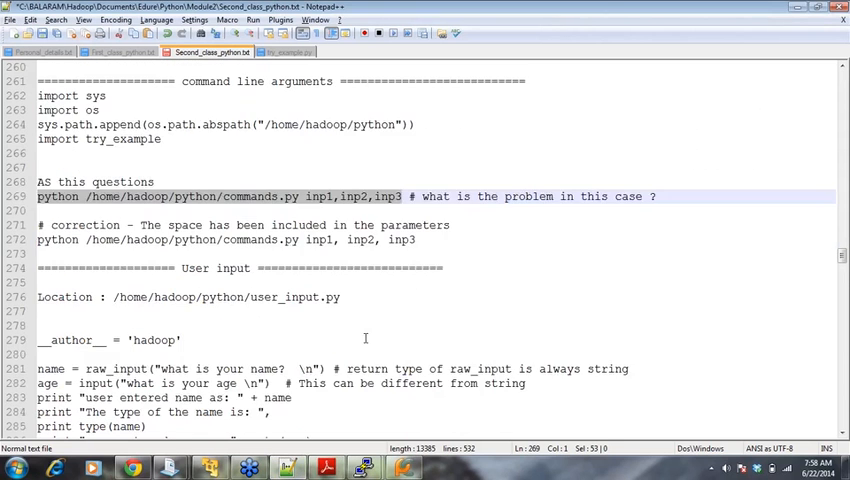
- Replace the os import in test.py with the raw_input name and input age script
{"action": "scroll", "scroll_direction": "down", "scroll_amount": 3}
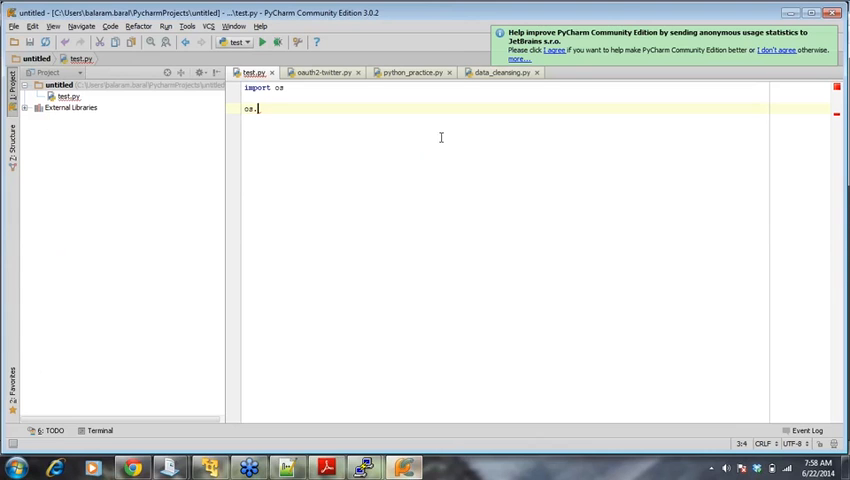
{"action": "mouse_move", "coordinate": [434, 228]}
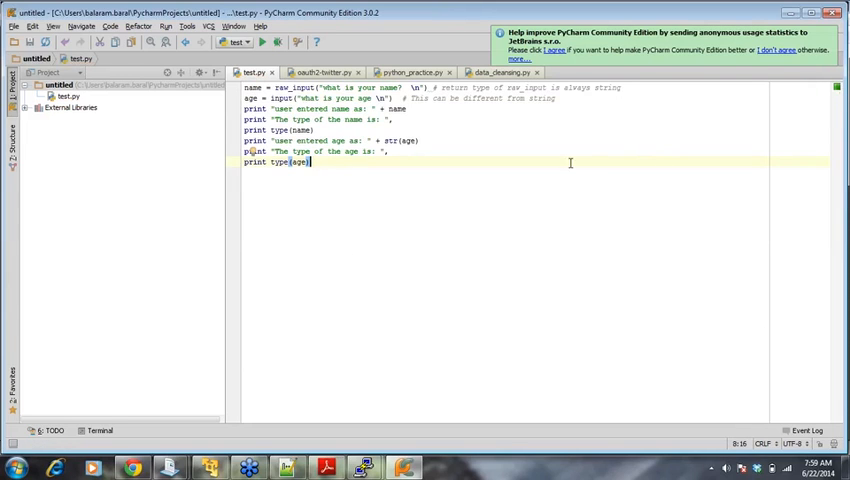
{"action": "right_click", "coordinate": [407, 203]}
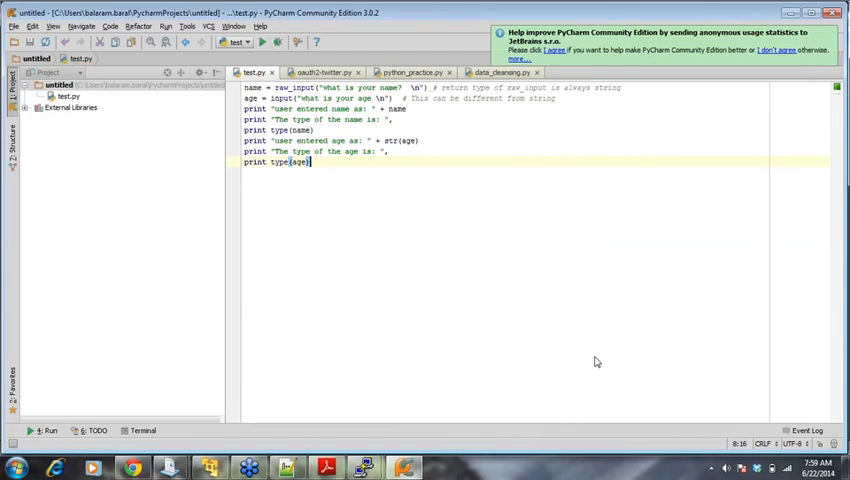
- Run test.py, answer age 21, and highlight the 21 in the Run console output
{"action": "left_click", "coordinate": [262, 42]}
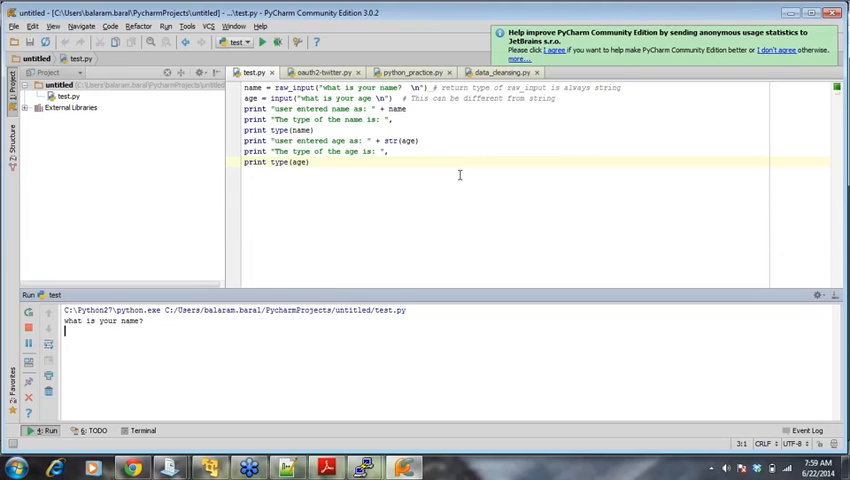
{"action": "mouse_move", "coordinate": [224, 343]}
{"action": "type", "text": "abc"}
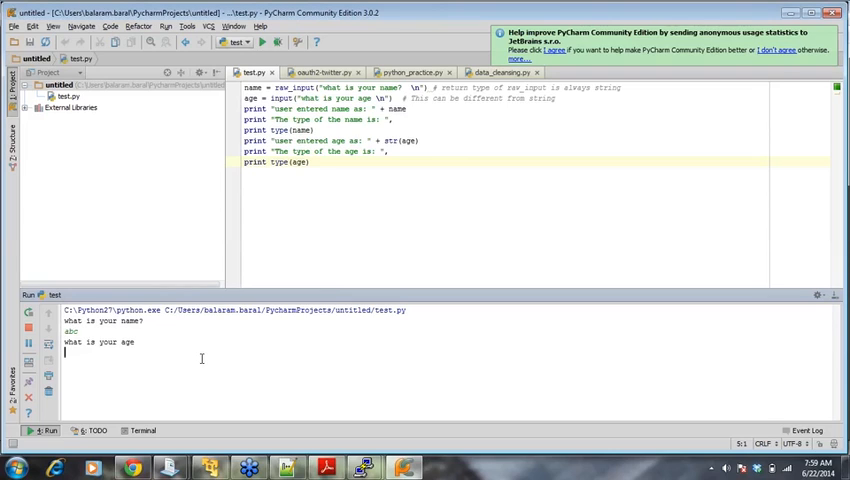
{"action": "type", "text": "21"}
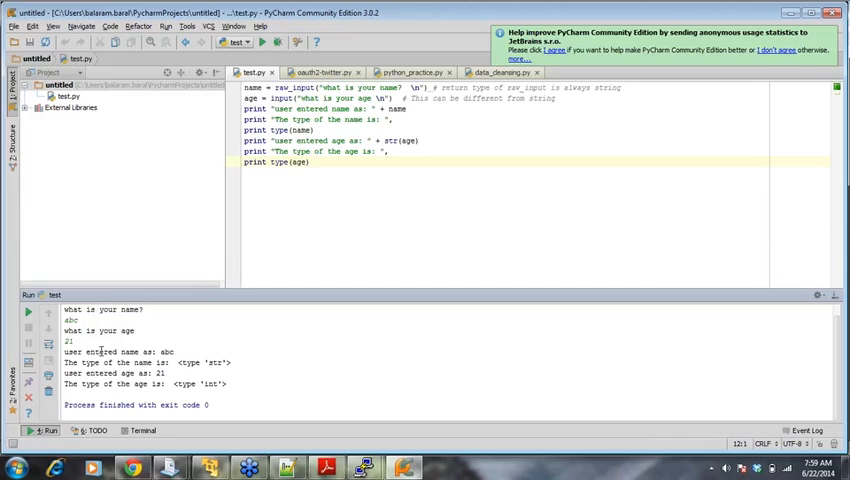
{"action": "double_click", "coordinate": [97, 351]}
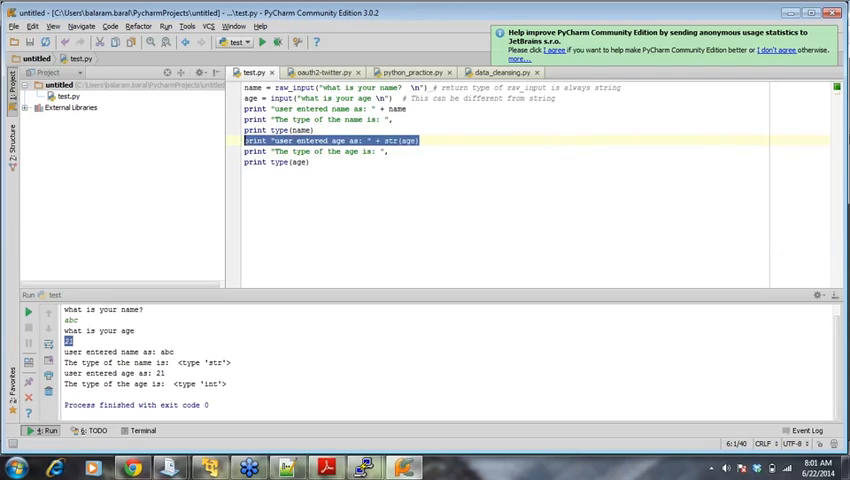
{"action": "mouse_move", "coordinate": [833, 211]}
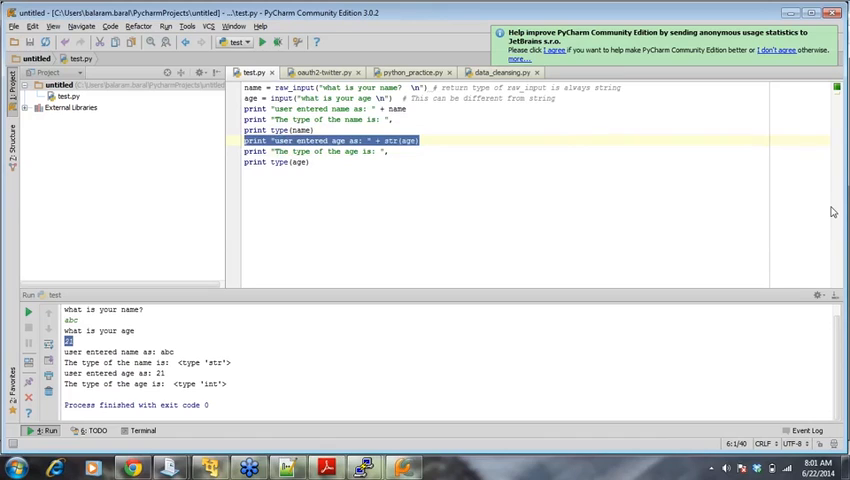
{"action": "mouse_move", "coordinate": [804, 207]}
{"action": "type", "text": "raw_"}
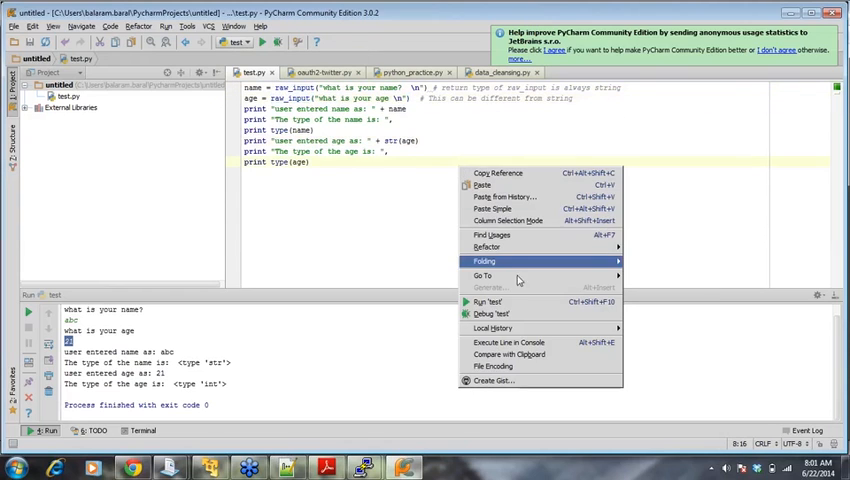
- Rerun the edited test.py, answer the prompts, and highlight the age's str type
{"action": "left_click", "coordinate": [491, 314]}
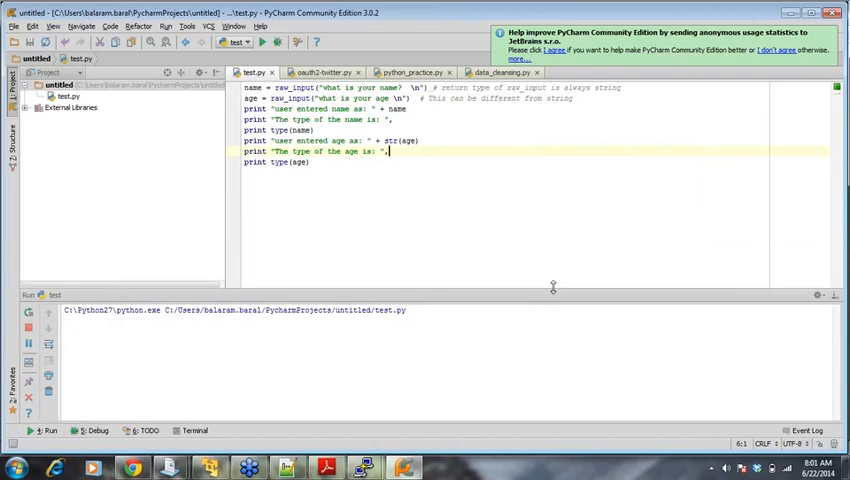
{"action": "left_click", "coordinate": [277, 41]}
{"action": "type", "text": "21"}
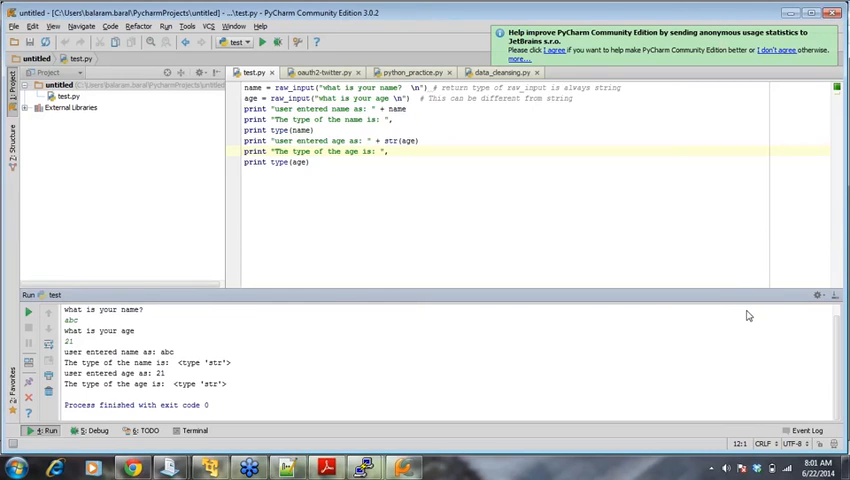
{"action": "mouse_move", "coordinate": [655, 320]}
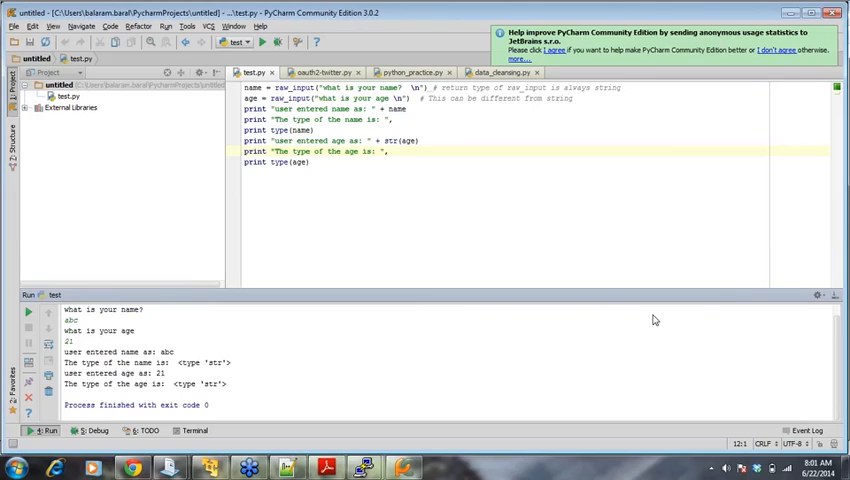
{"action": "double_click", "coordinate": [197, 384]}
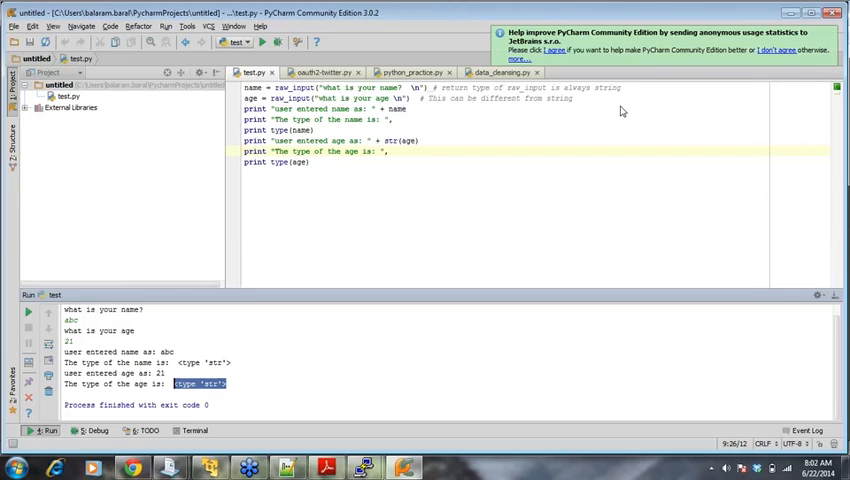
{"action": "mouse_move", "coordinate": [791, 267]}
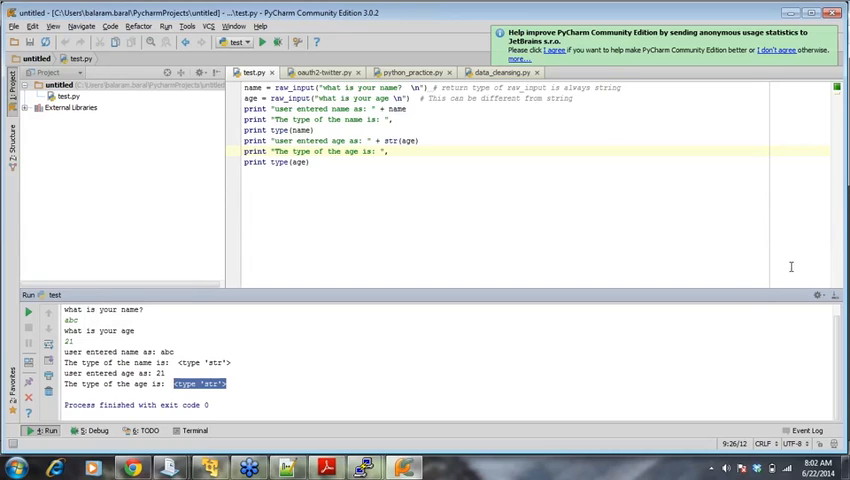
{"action": "mouse_move", "coordinate": [717, 271]}
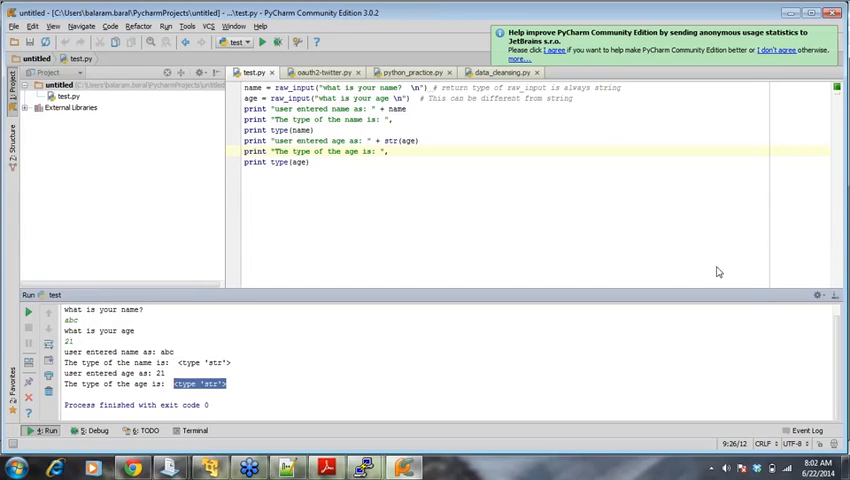
{"action": "mouse_move", "coordinate": [452, 68]}
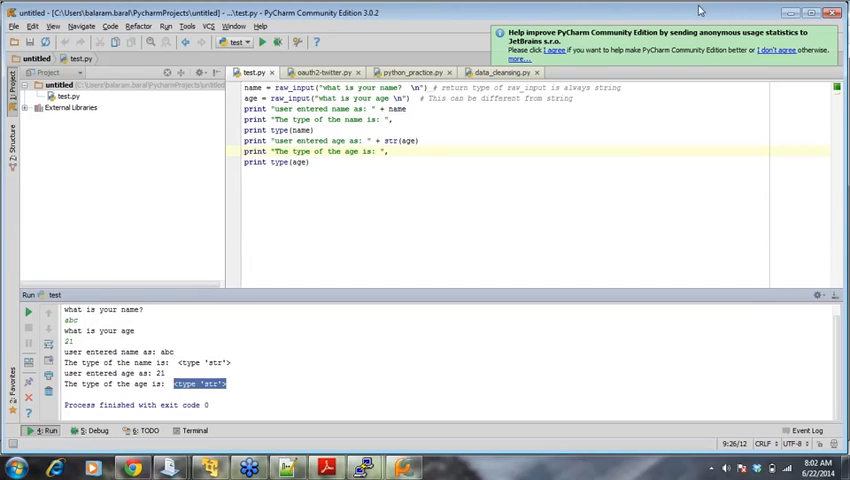
{"action": "mouse_move", "coordinate": [520, 8]}
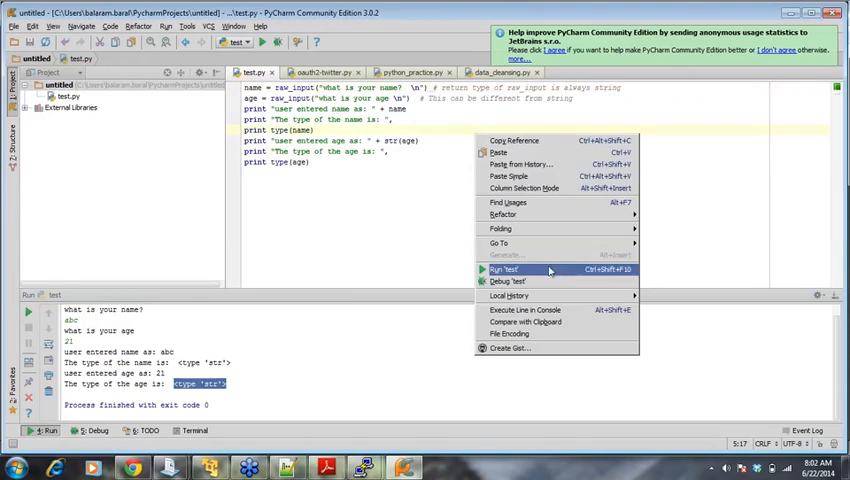
- Rerun test.py and answer the prompts with abc and 43, then a
{"action": "left_click", "coordinate": [503, 270]}
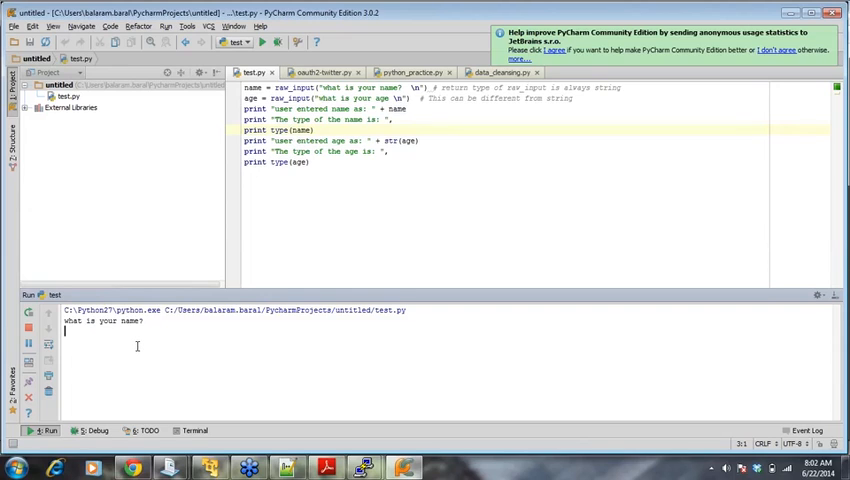
{"action": "type", "text": "abc"}
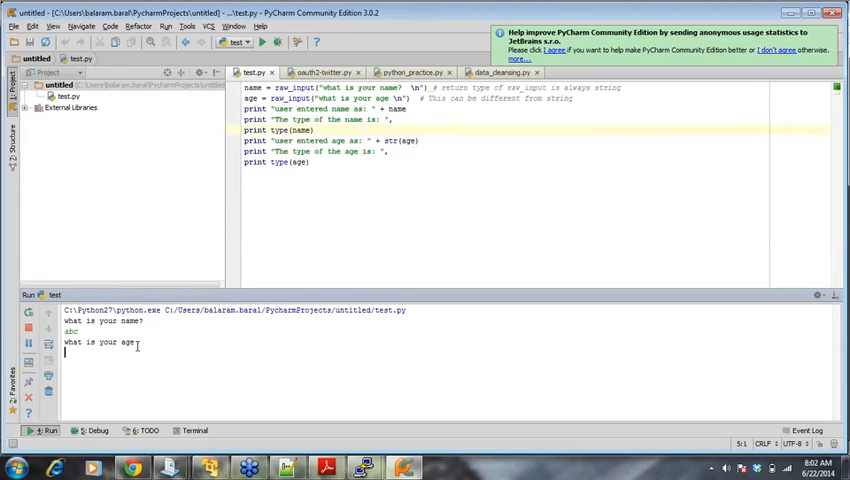
{"action": "type", "text": "43"}
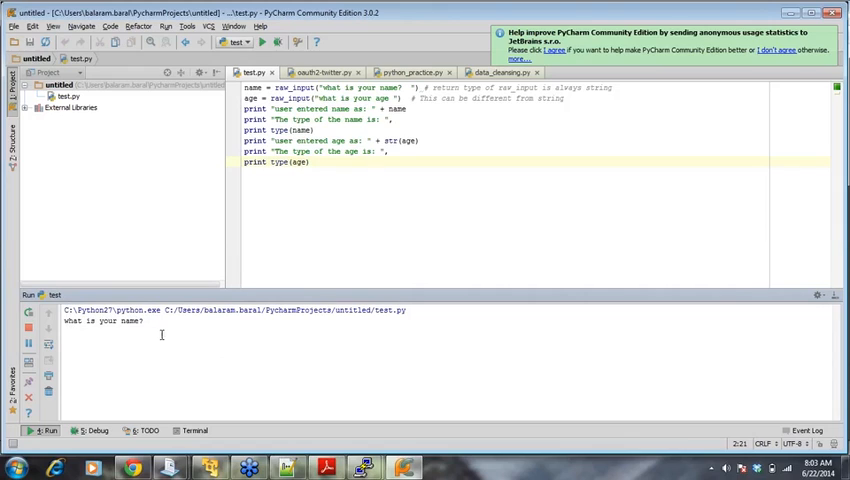
{"action": "type", "text": "a"}
{"action": "type", "text": "32"}
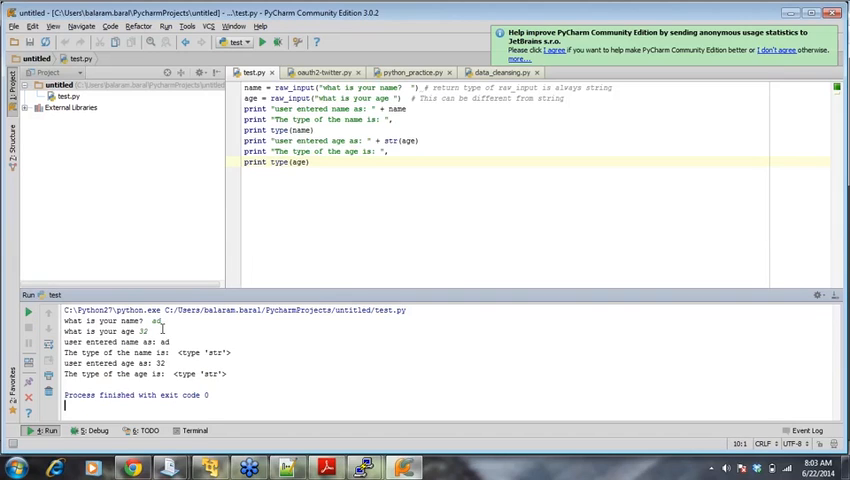
{"action": "mouse_move", "coordinate": [685, 8]}
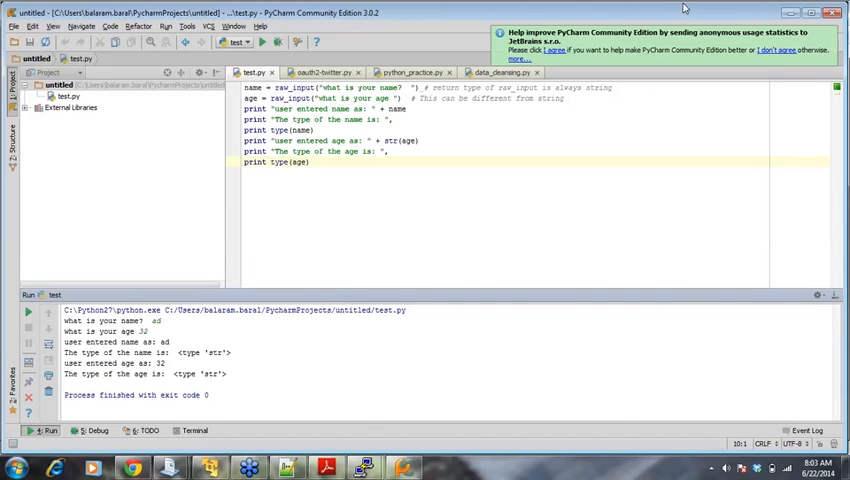
{"action": "mouse_move", "coordinate": [520, 12]}
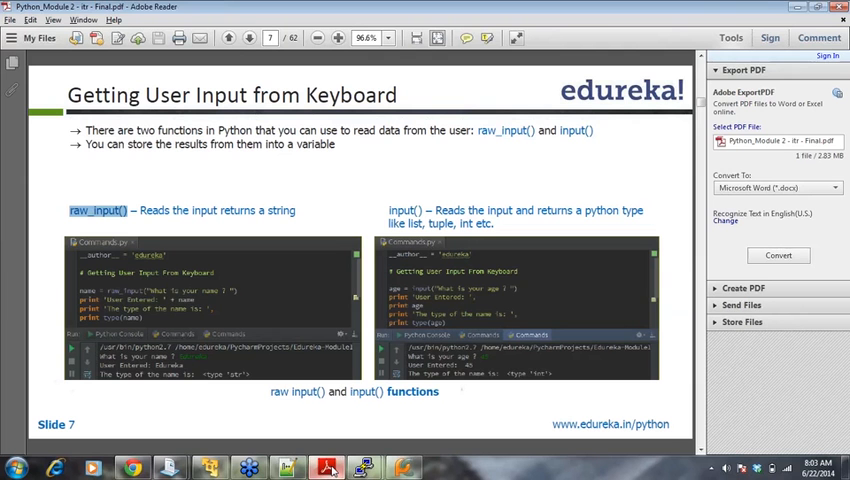
{"action": "mouse_move", "coordinate": [84, 227]}
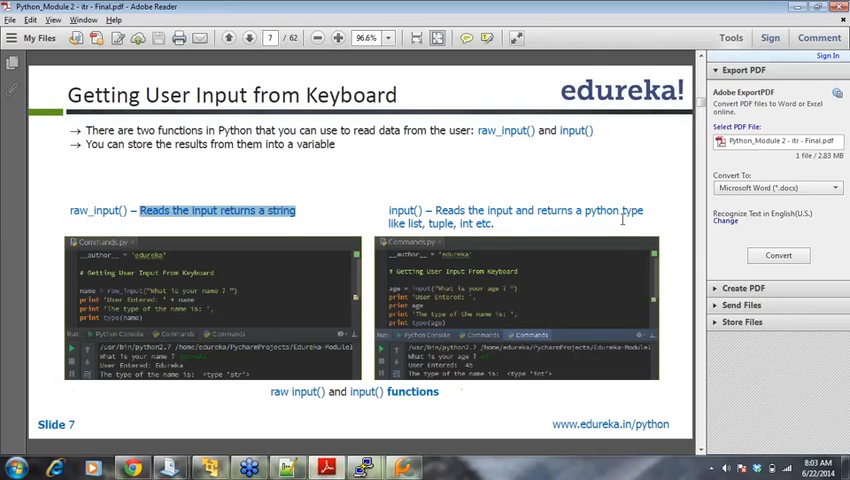
{"action": "mouse_move", "coordinate": [456, 228]}
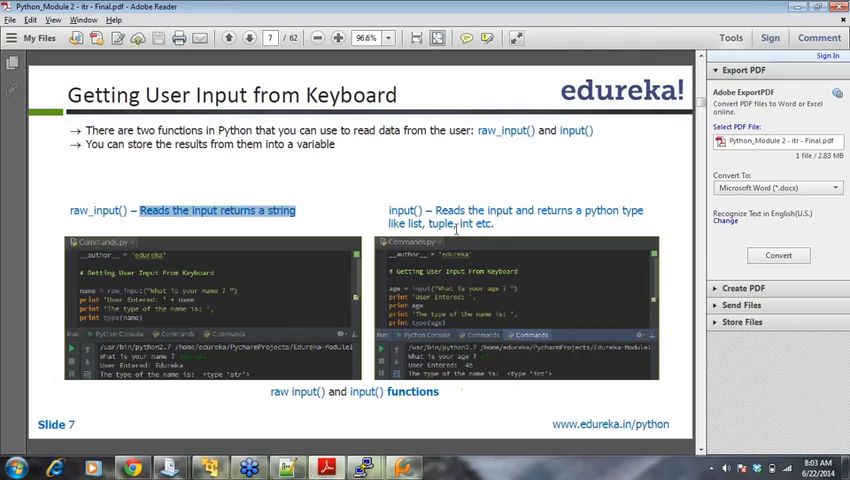